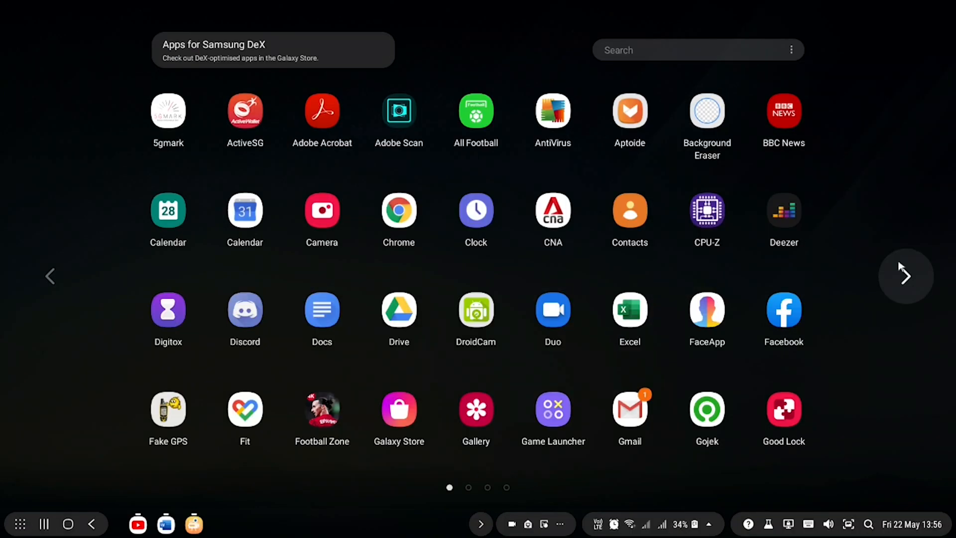
Page forward through the installed apps, then back to the first page.
left_click(906, 277)
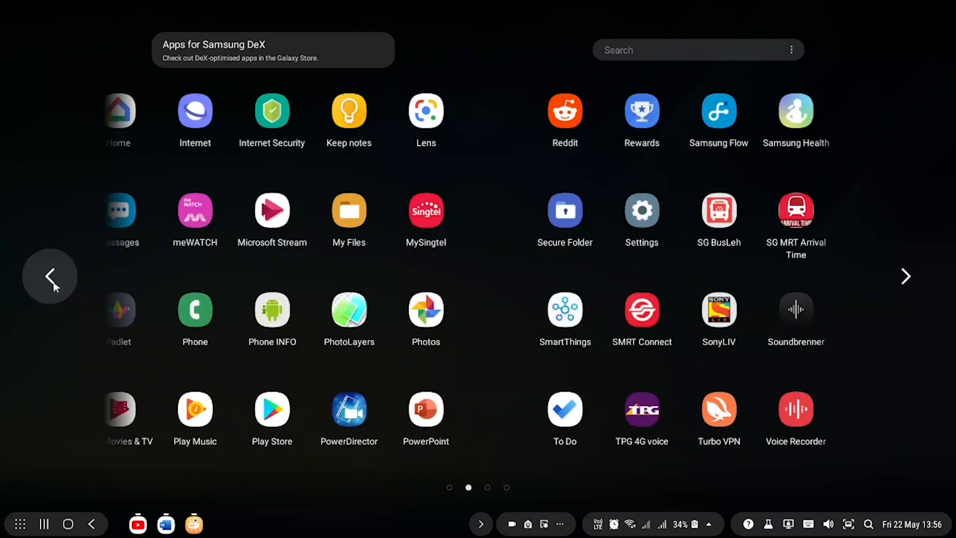
left_click(68, 523)
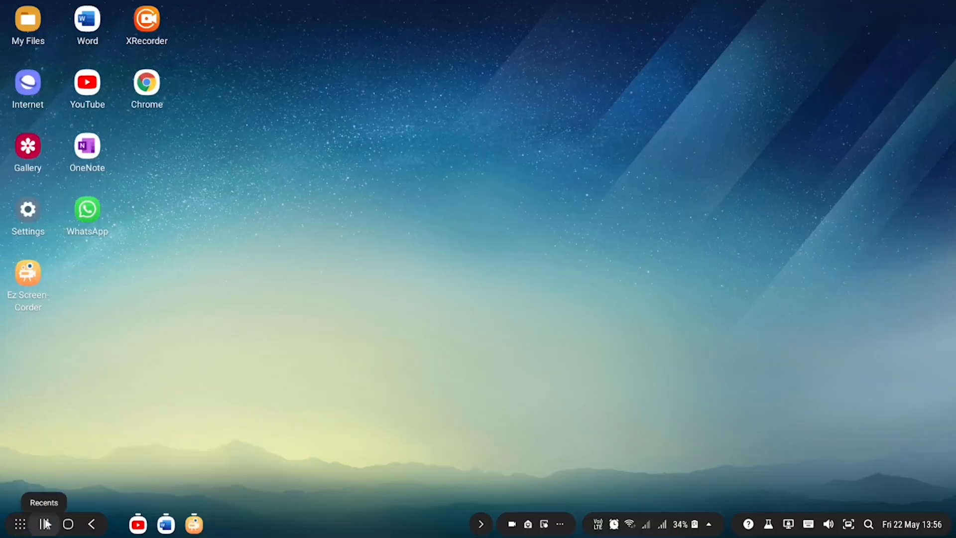
left_click(42, 523)
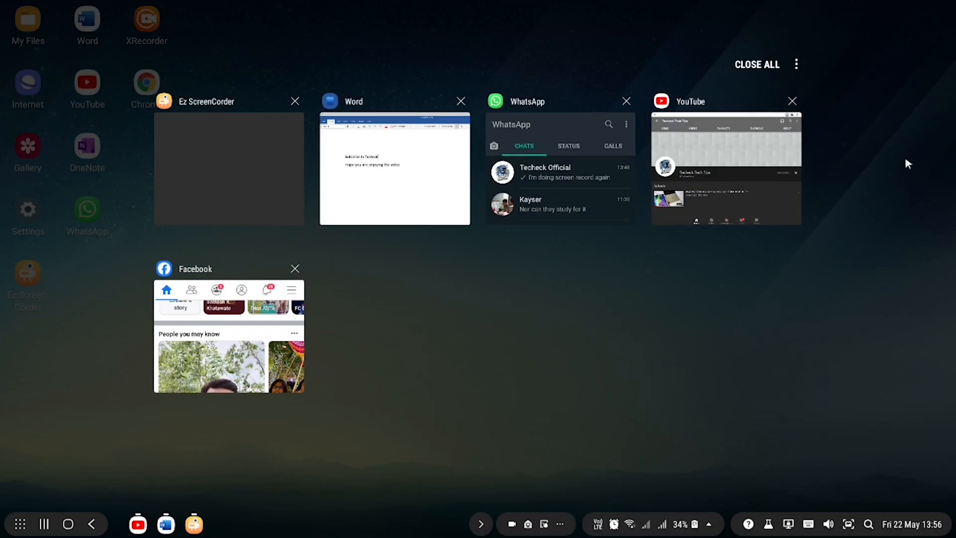
mouse_move(885, 165)
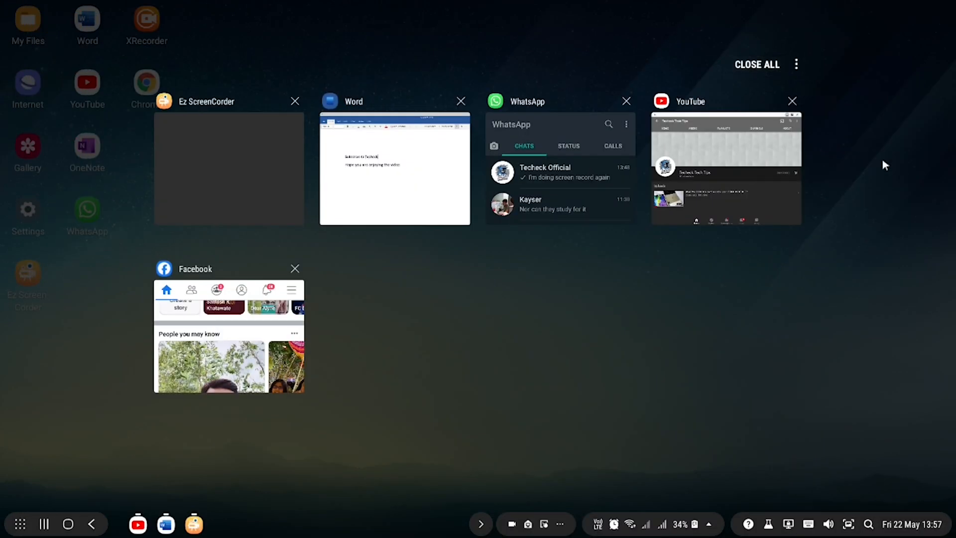
left_click(757, 64)
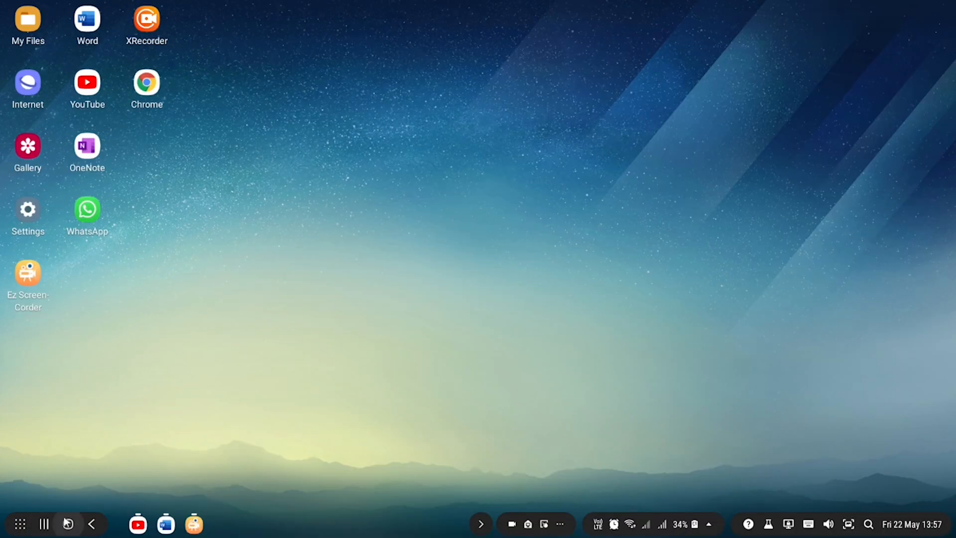
left_click(87, 83)
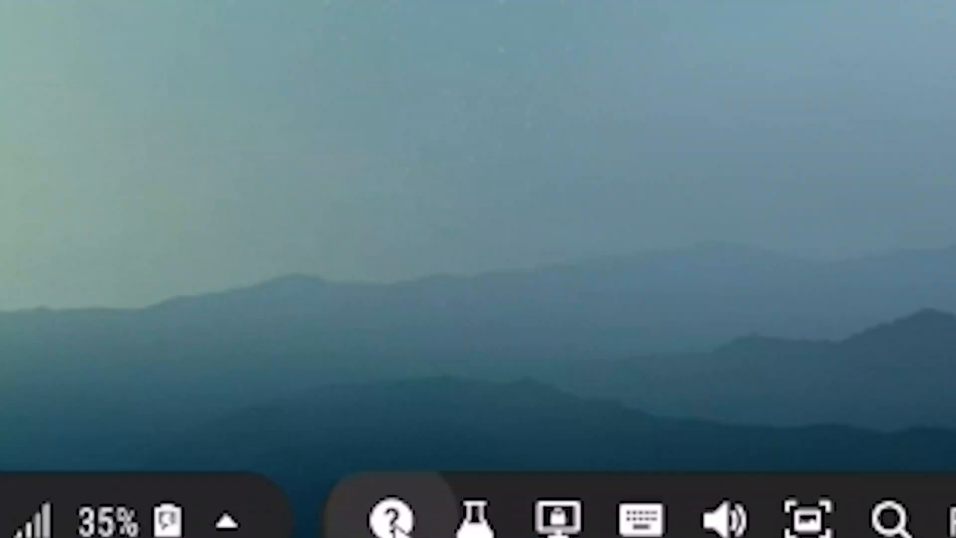
left_click(390, 523)
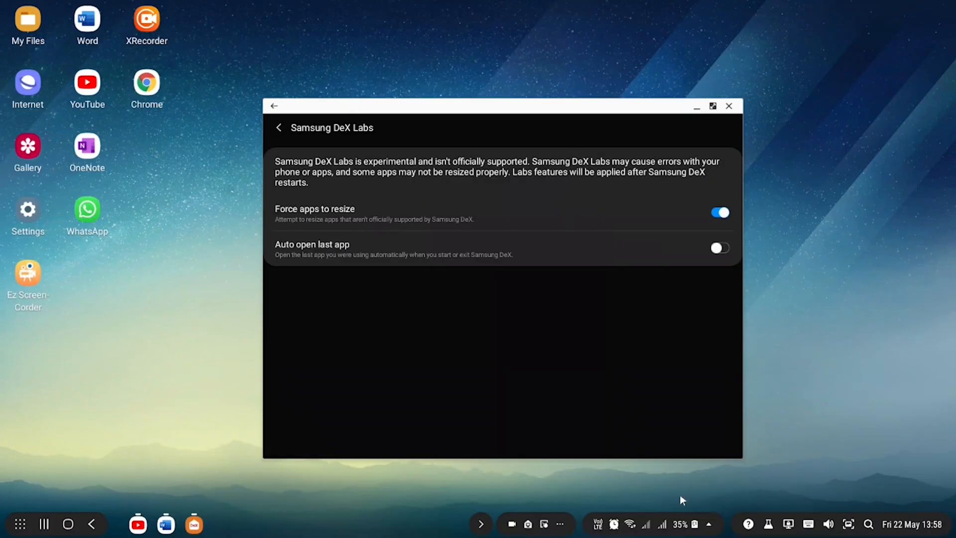
mouse_move(293, 228)
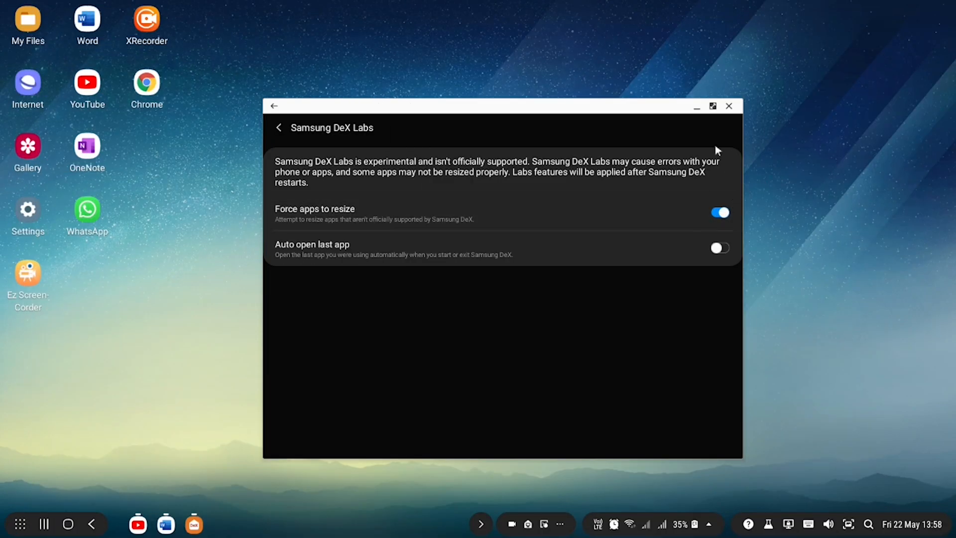
left_click(712, 106)
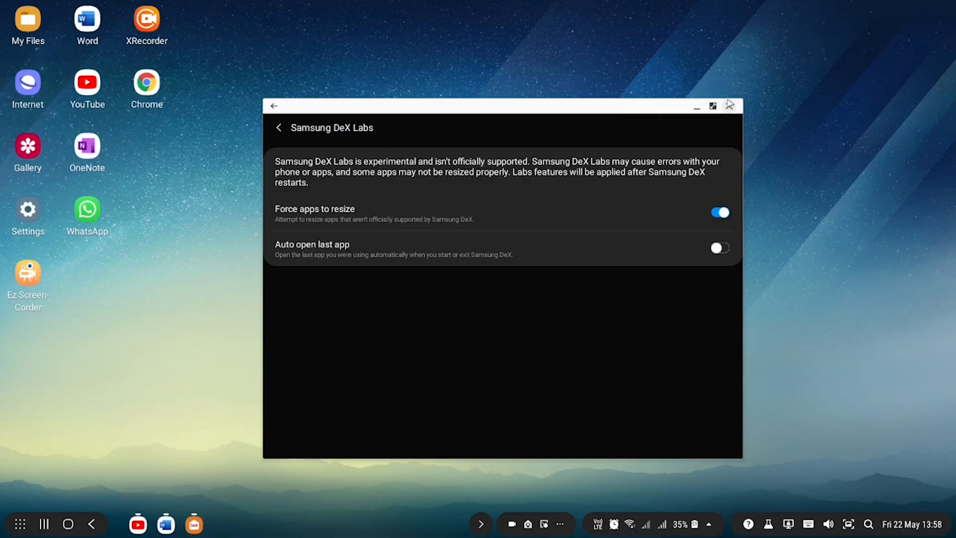
left_click(728, 104)
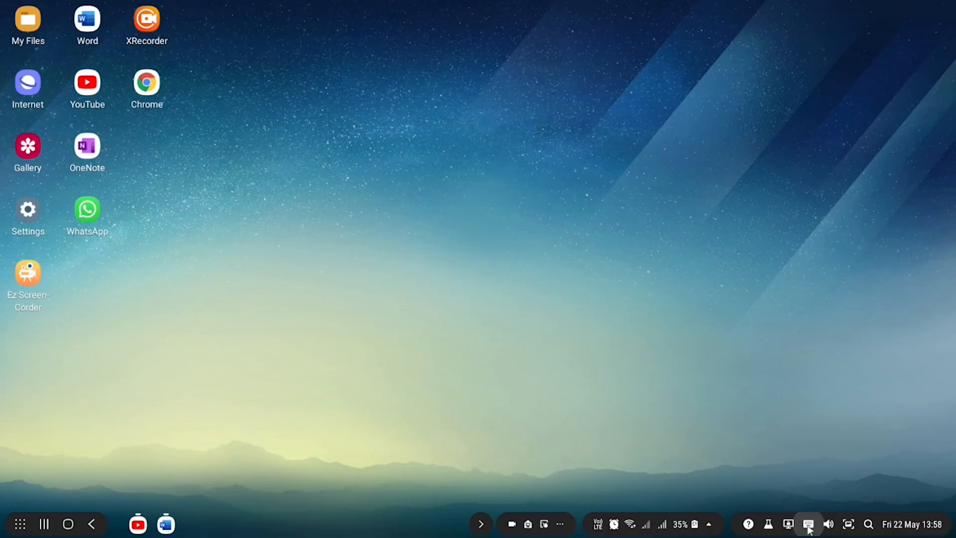
mouse_move(809, 523)
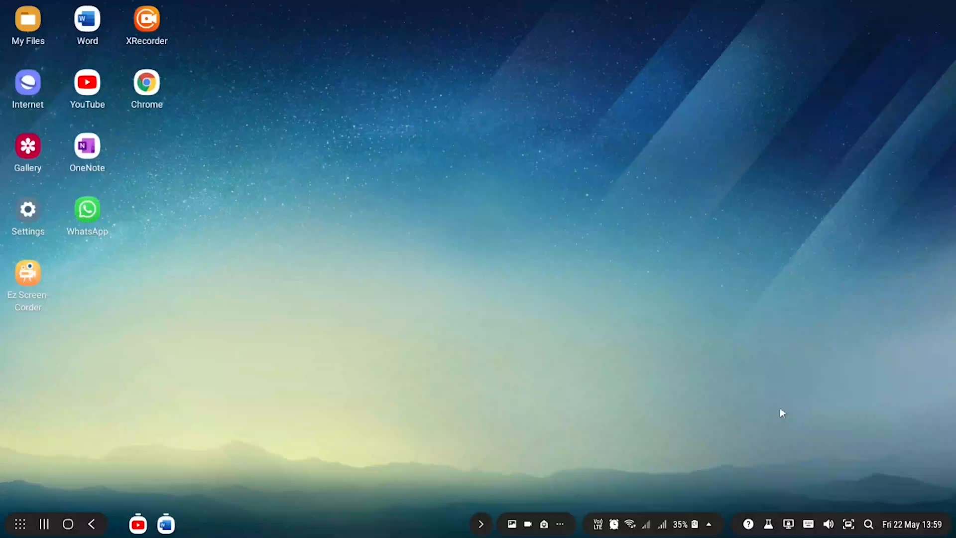
mouse_move(774, 525)
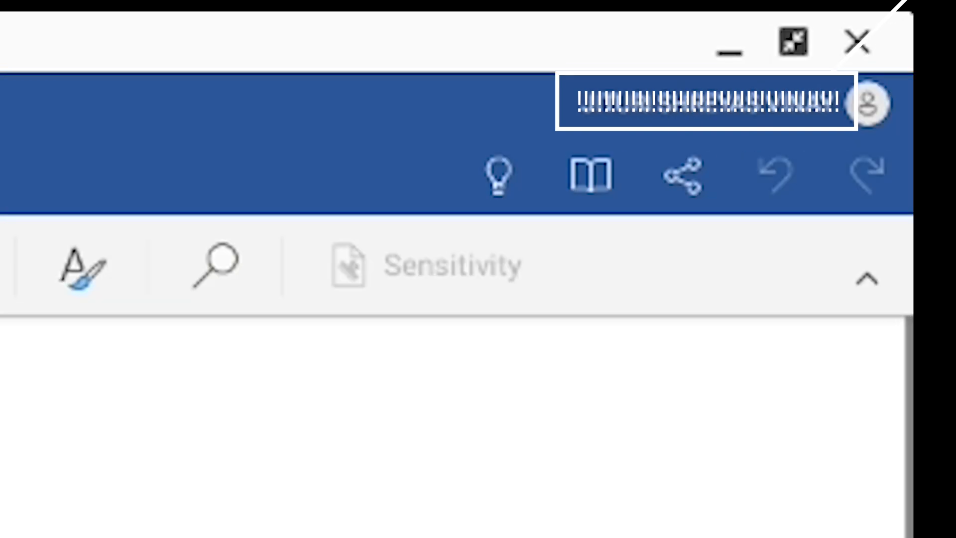
Close the Word window and reopen the 'Subscribe to Techeck' document from the taskbar.
left_click(855, 43)
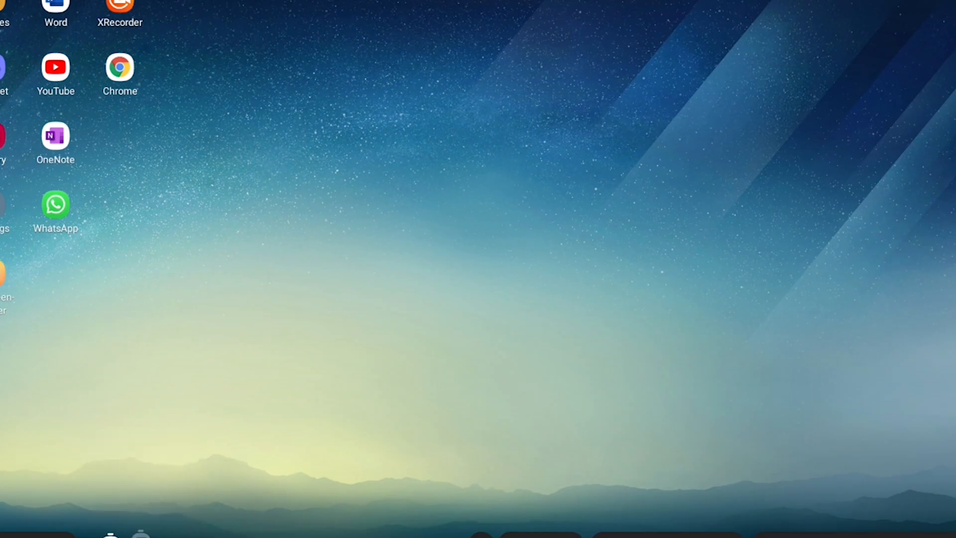
left_click(55, 12)
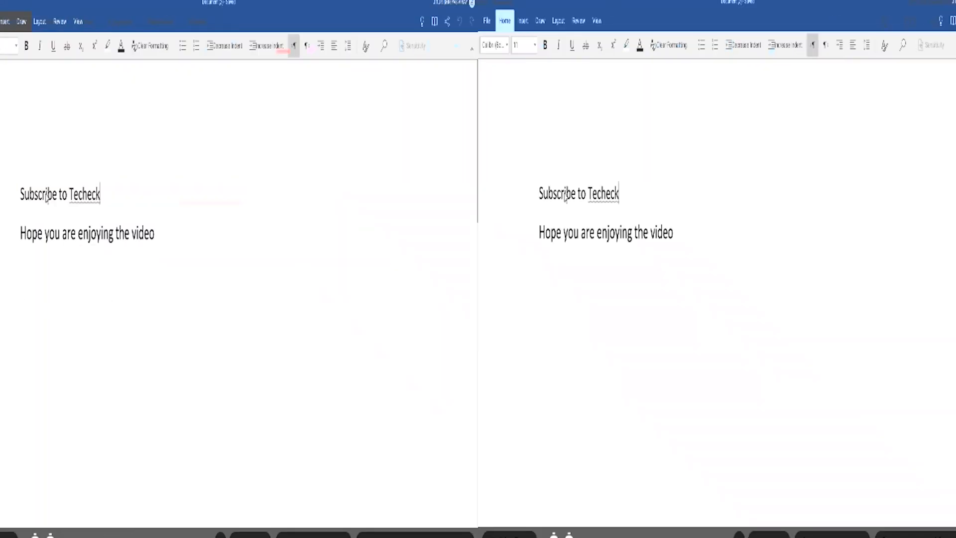
double_click(208, 194)
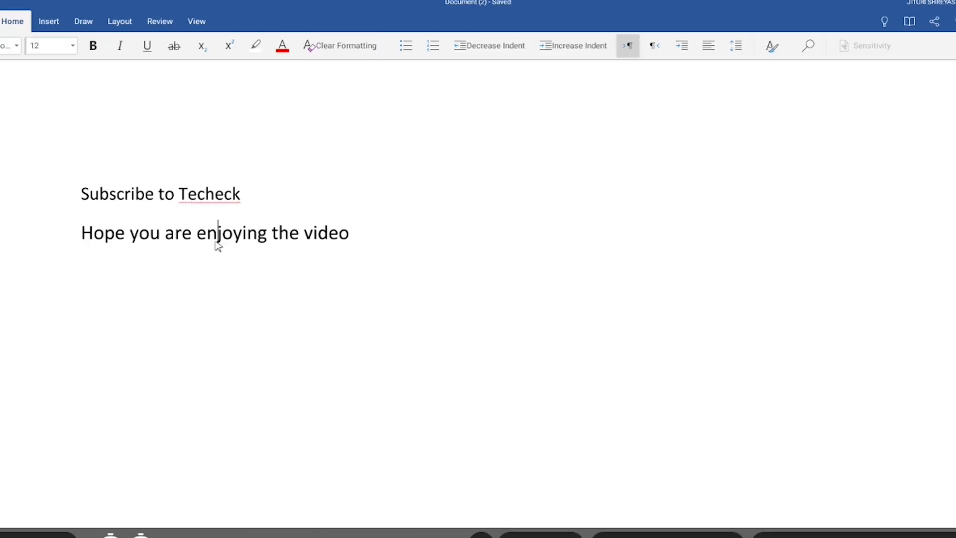
double_click(285, 233)
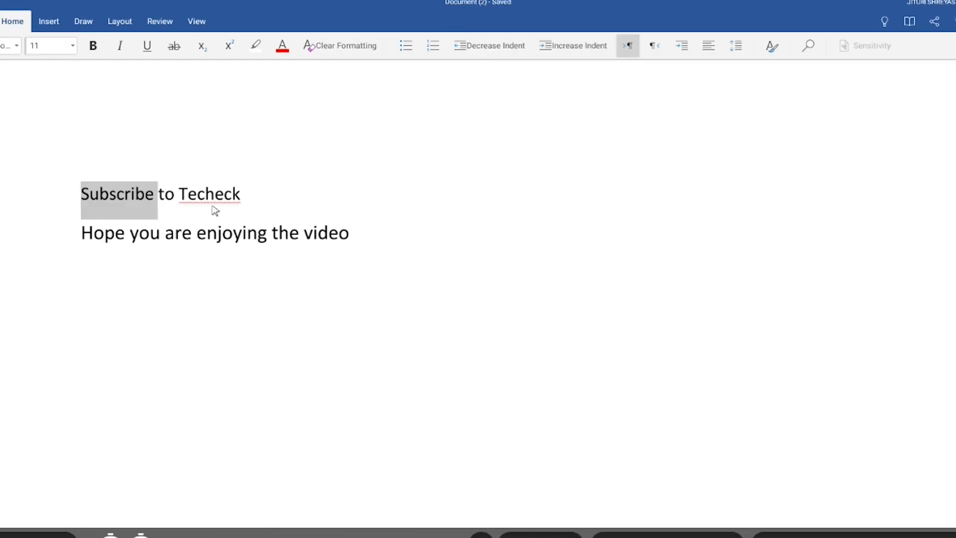
double_click(209, 194)
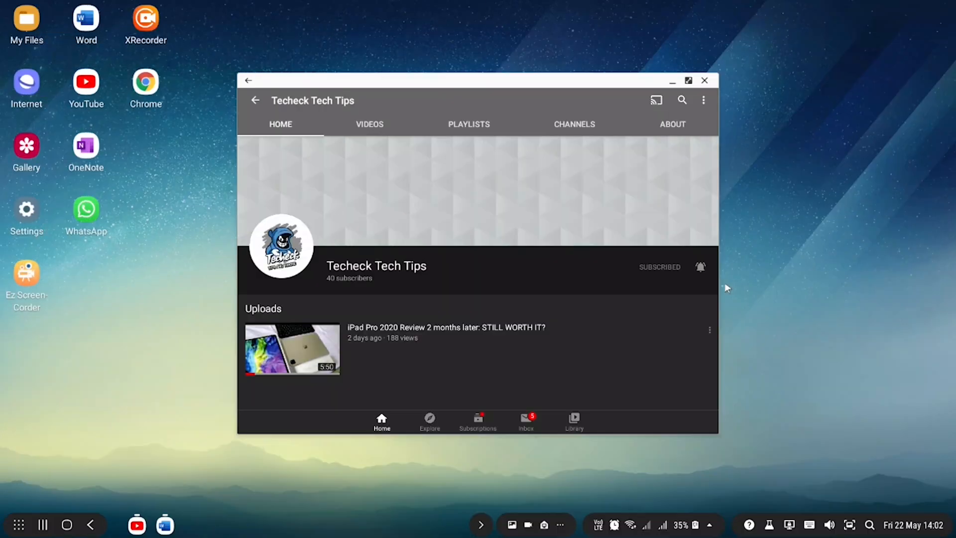
mouse_move(644, 377)
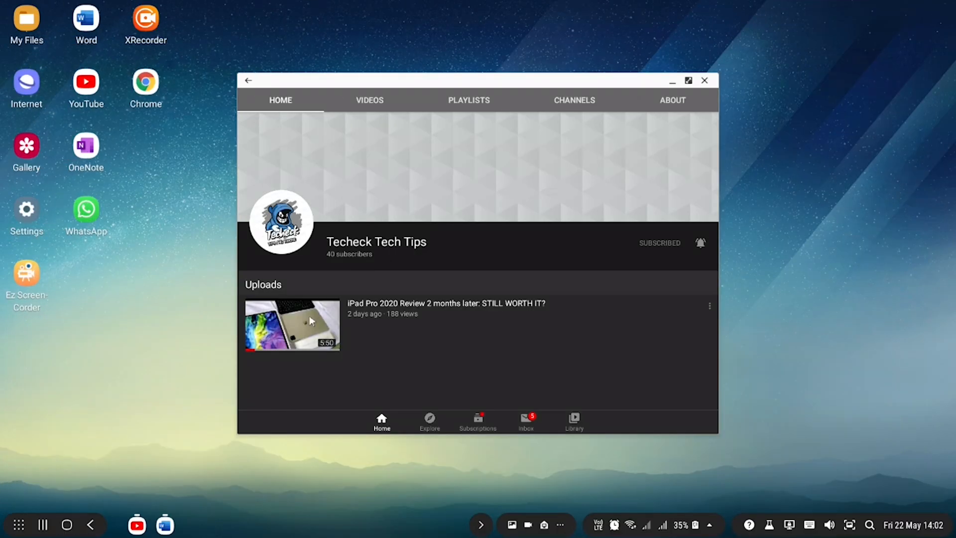
Play the iPad Pro 2020 review video and enlarge it to full screen.
left_click(291, 325)
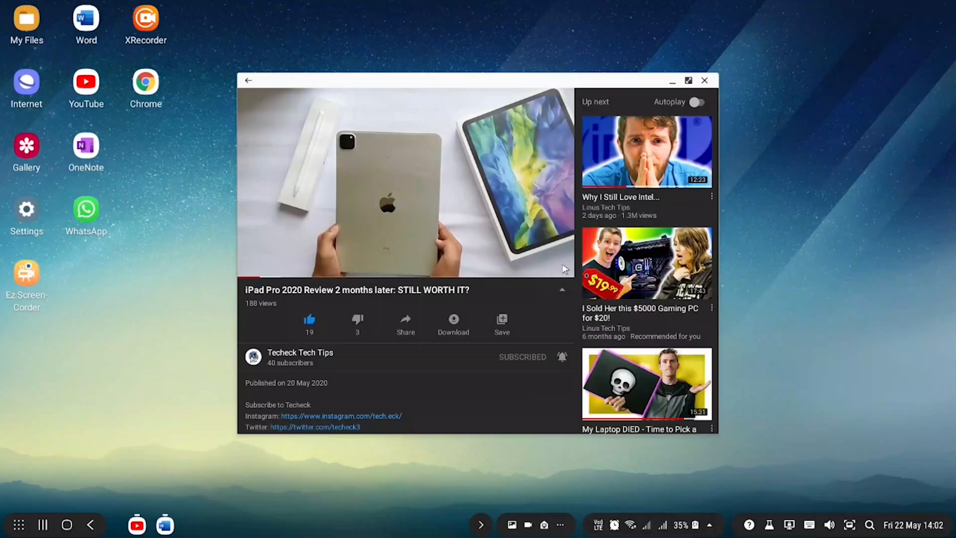
left_click(405, 183)
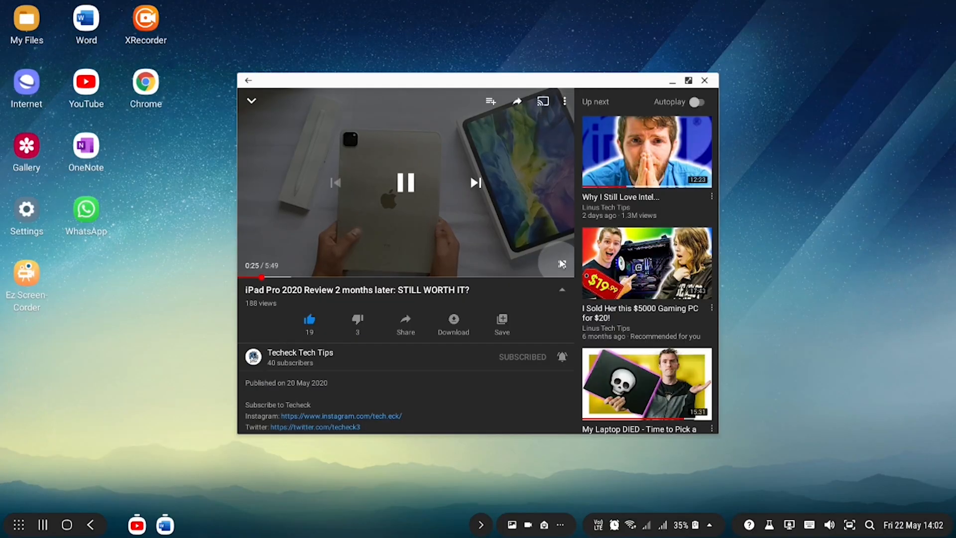
left_click(688, 80)
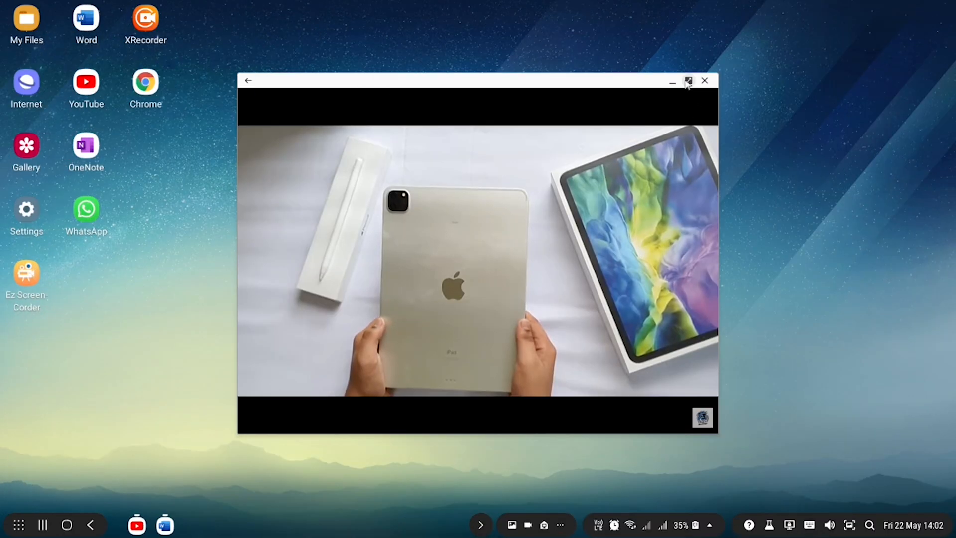
left_click(687, 80)
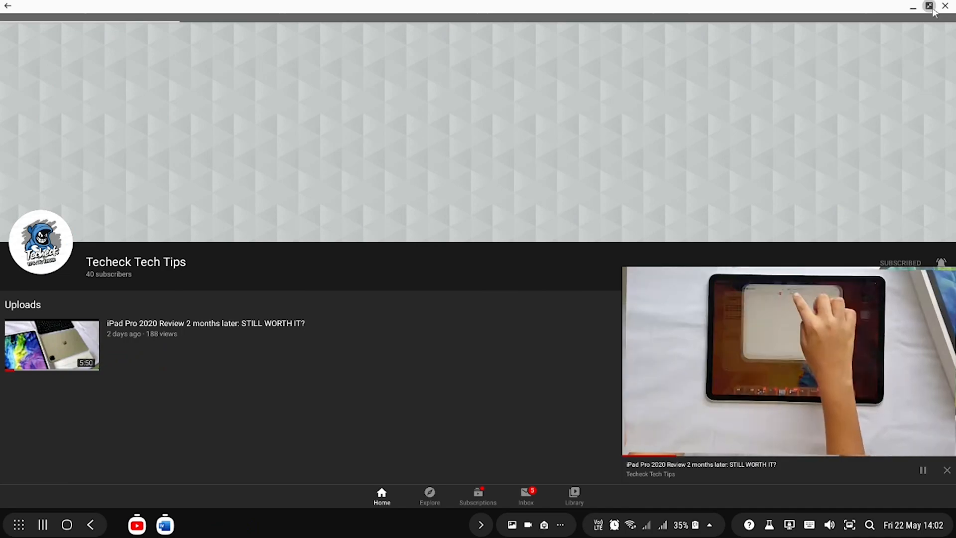
Restore the YouTube window to normal size and close it.
left_click(925, 7)
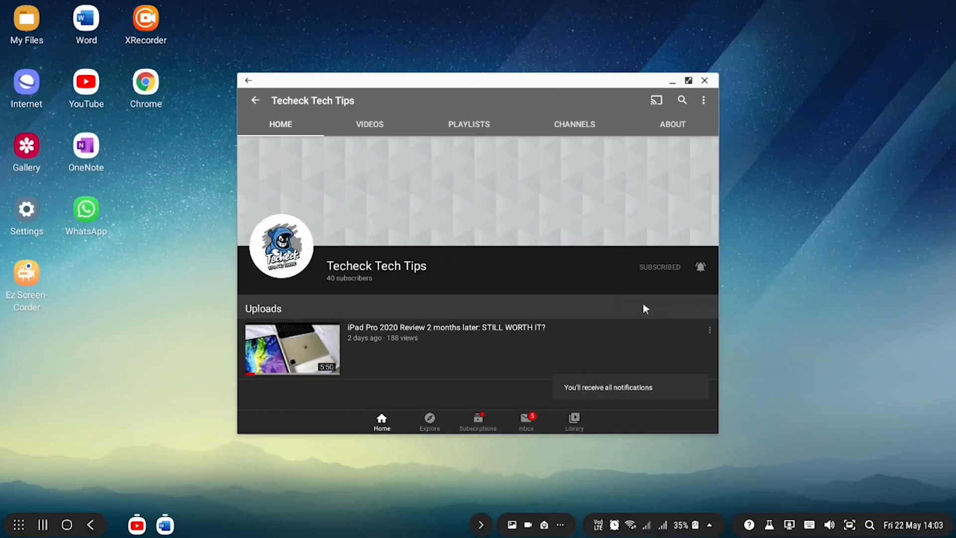
left_click(369, 124)
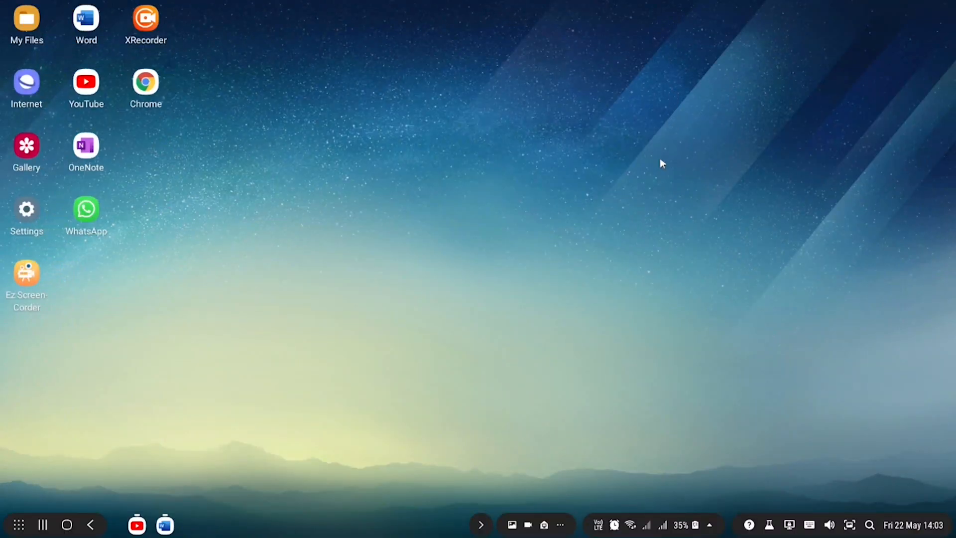
mouse_move(505, 332)
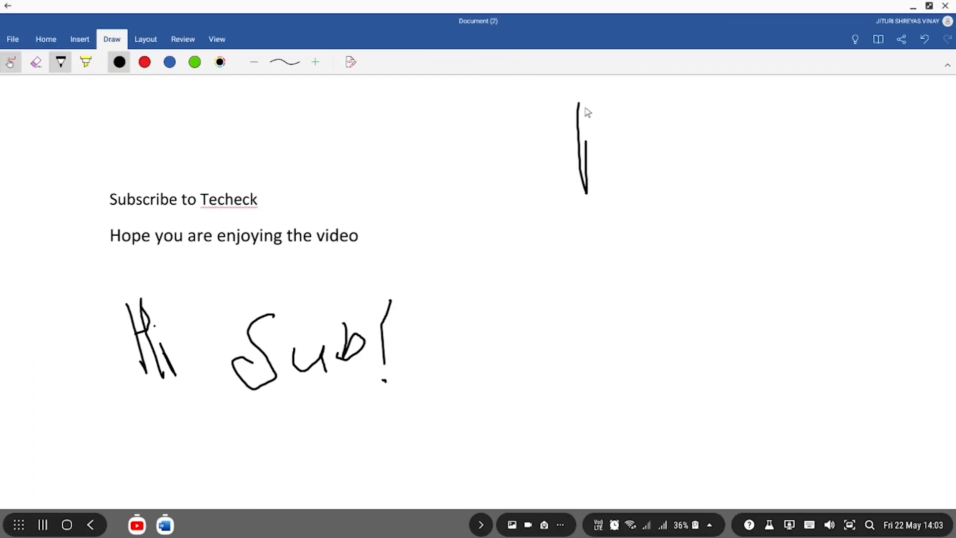
Hand-write 'By' in black ink near the top right of the page.
left_click_drag(576, 107, 616, 238)
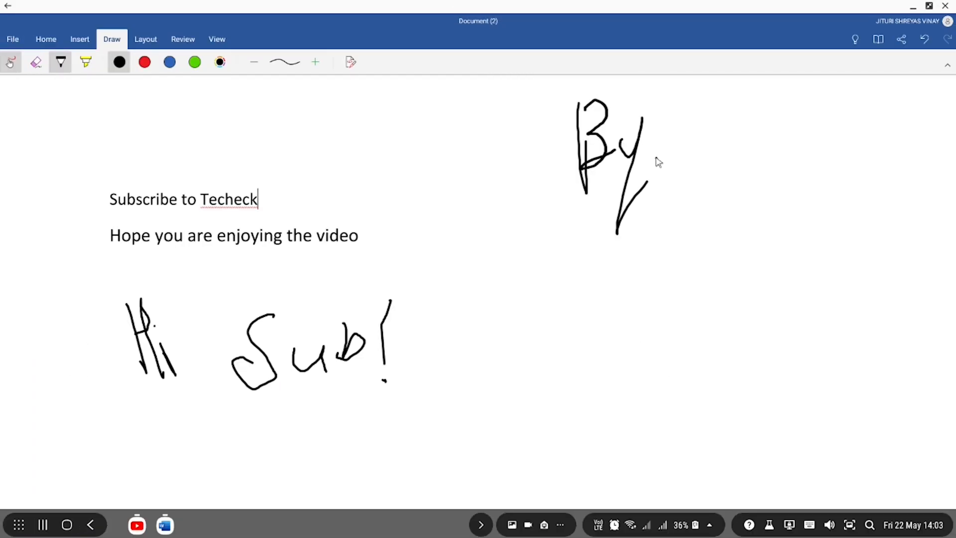